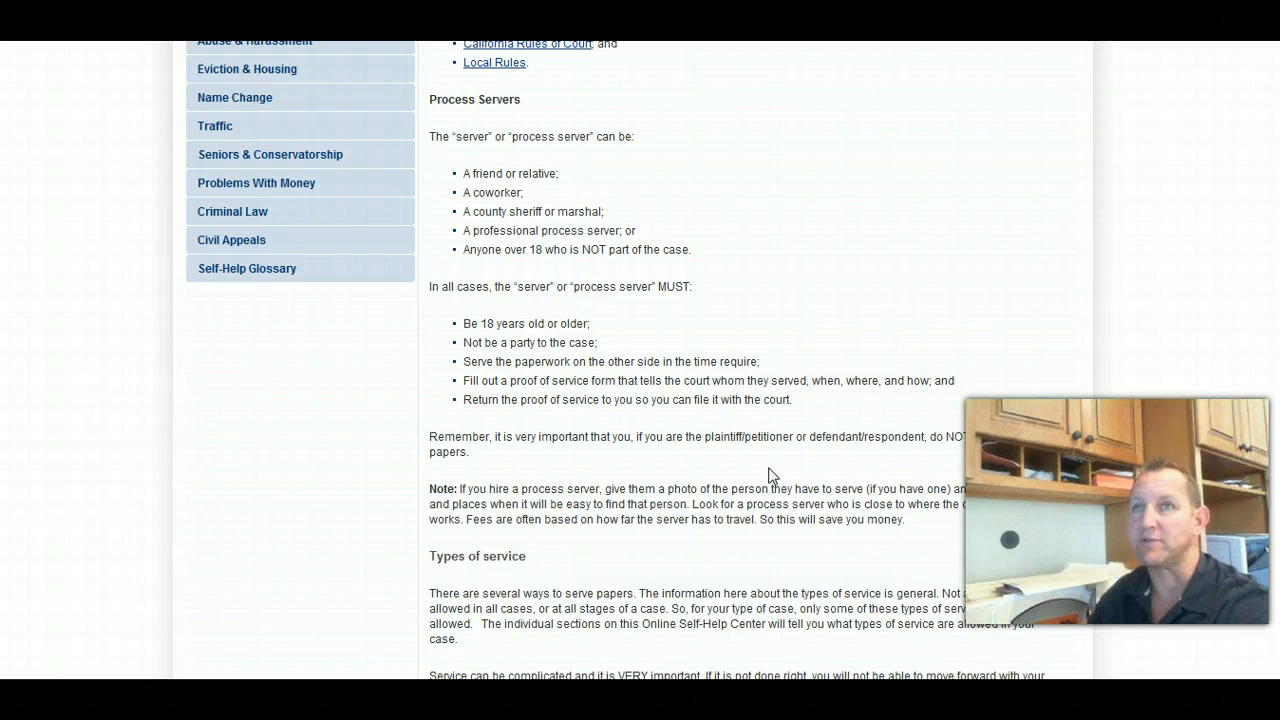
# Step: Select the line 'Anyone over 18 who is NOT part of the case' on the page
pyautogui.click(843, 332)
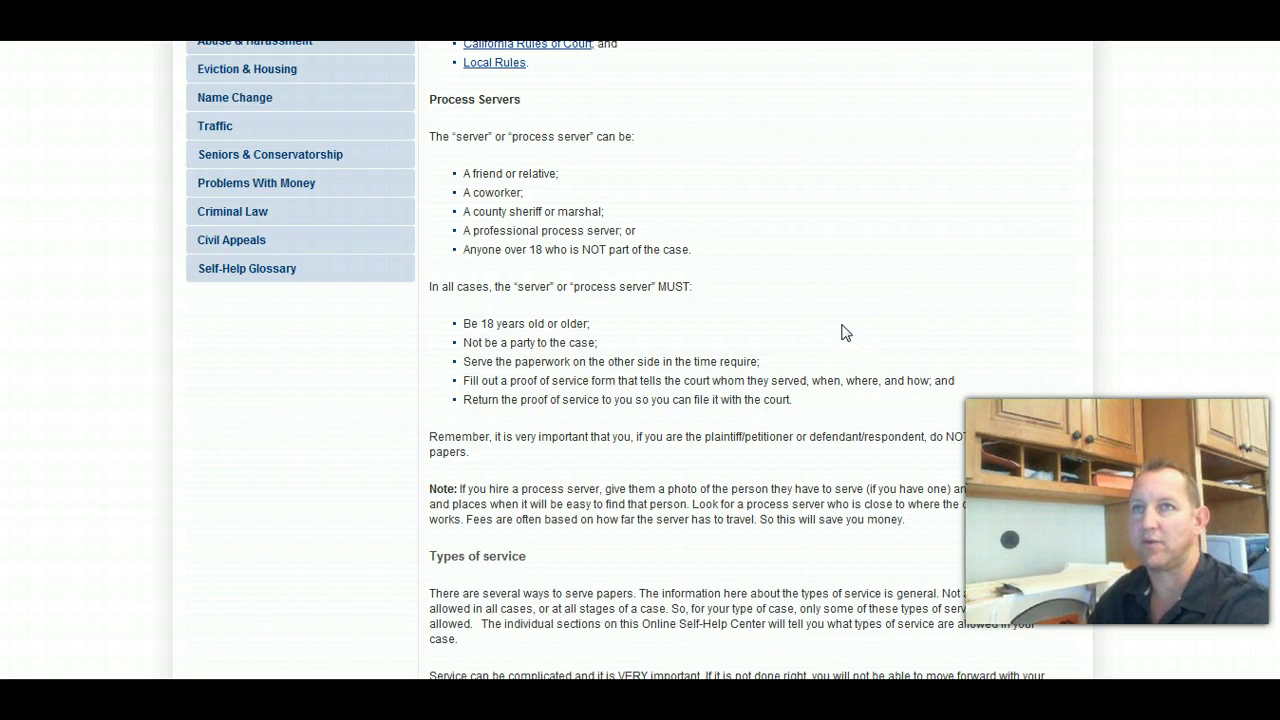
pyautogui.moveTo(868, 326)
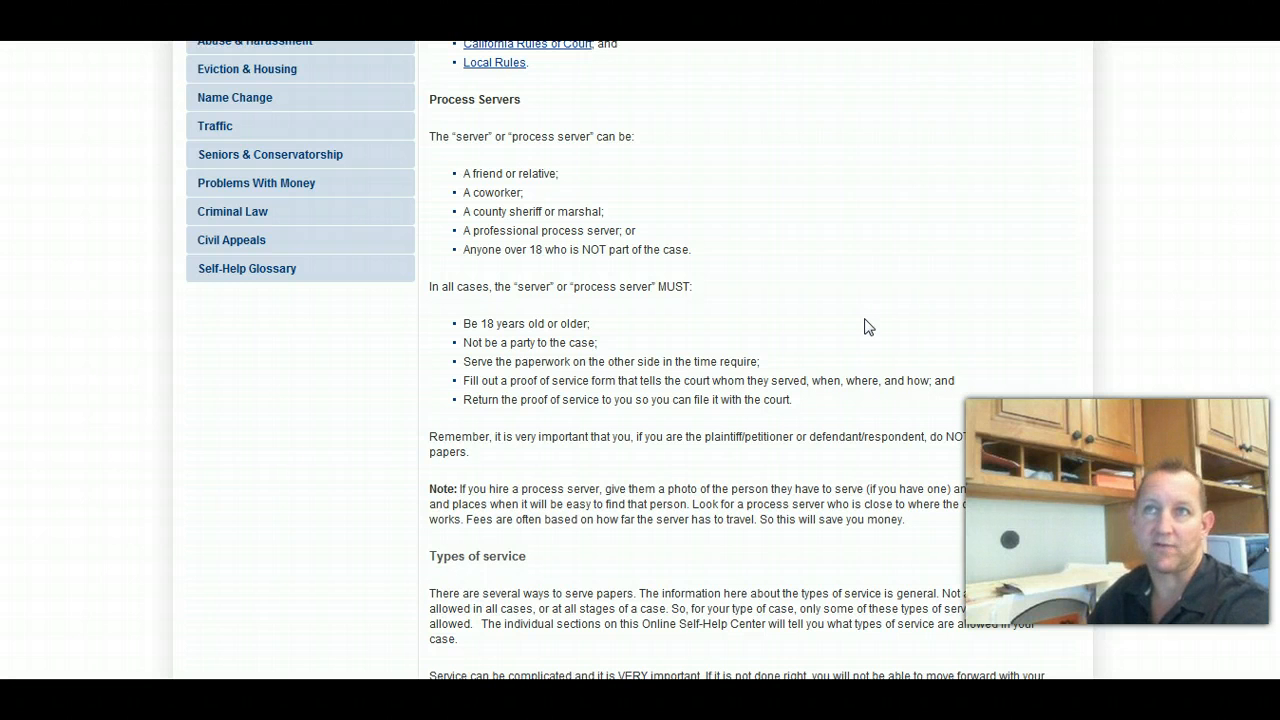
pyautogui.moveTo(697, 212)
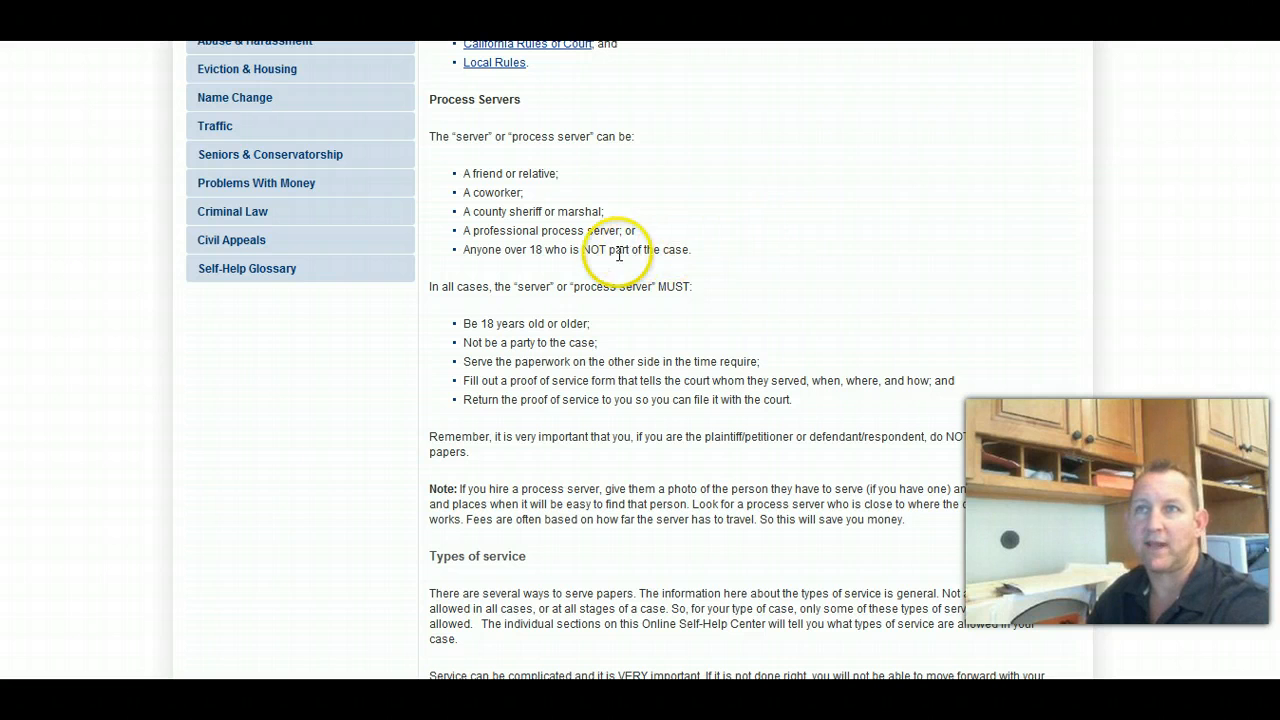
pyautogui.moveTo(658, 256)
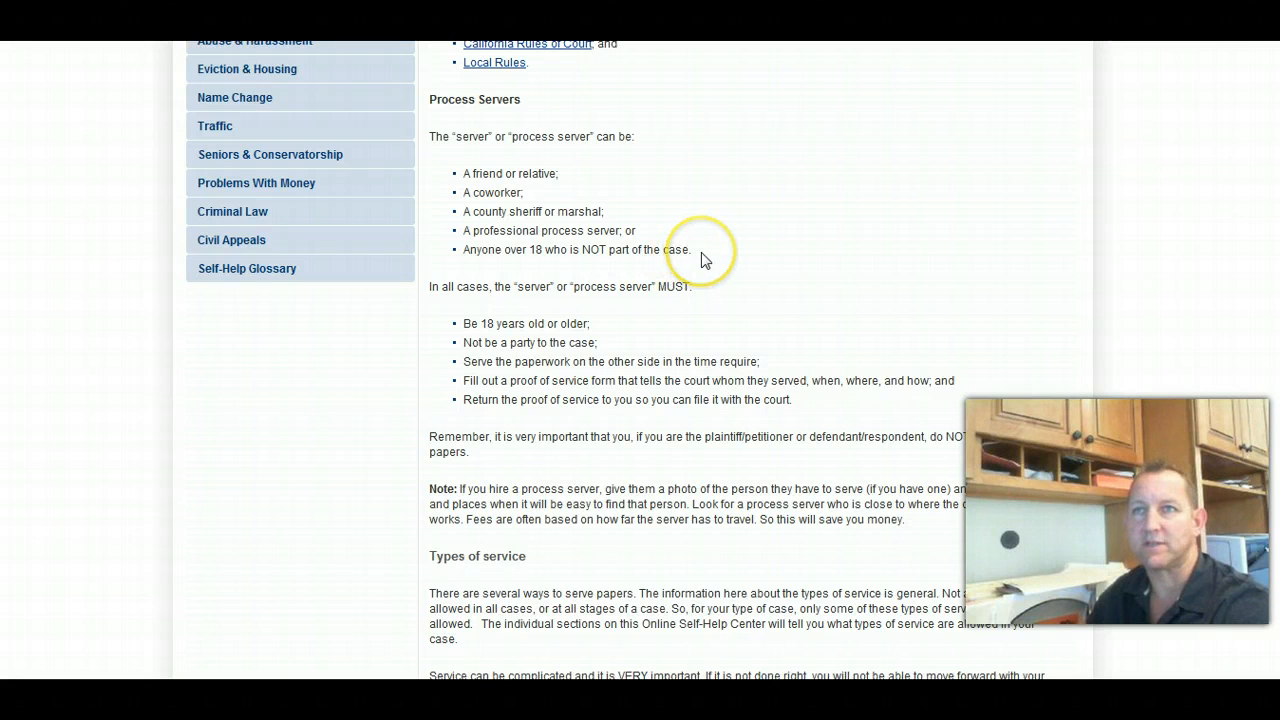
pyautogui.tripleClick(577, 249)
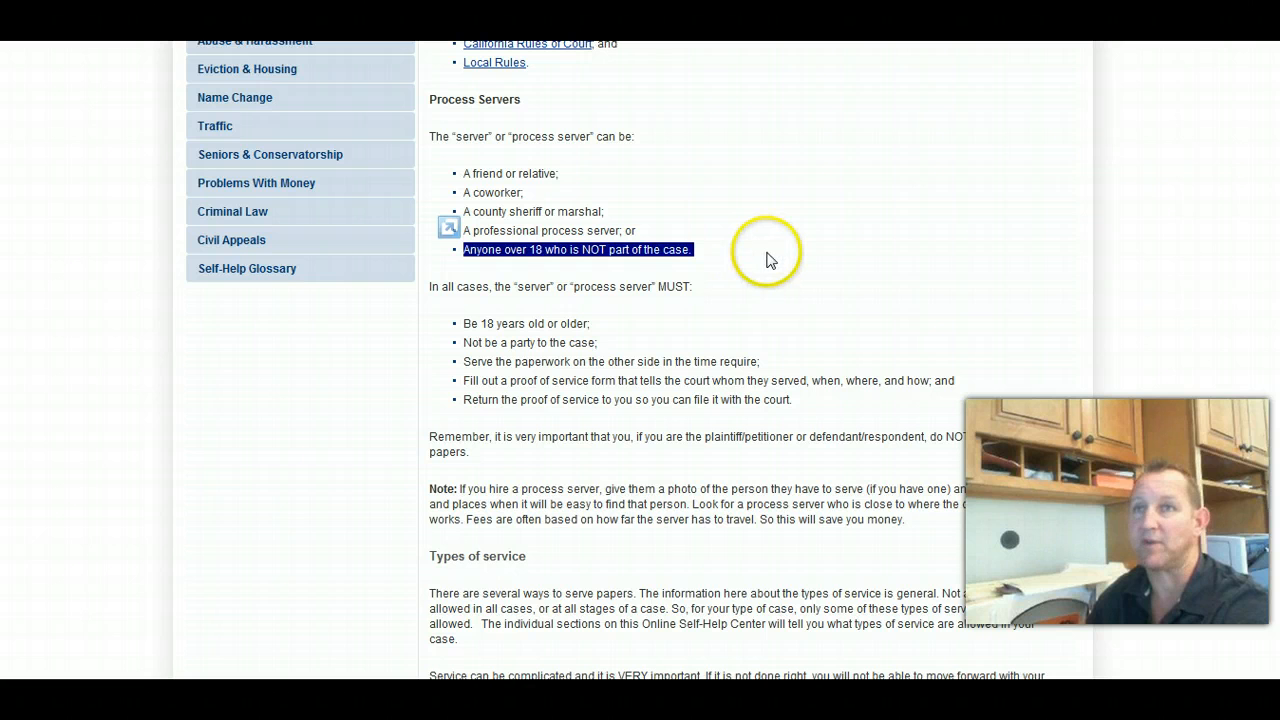
pyautogui.moveTo(820, 270)
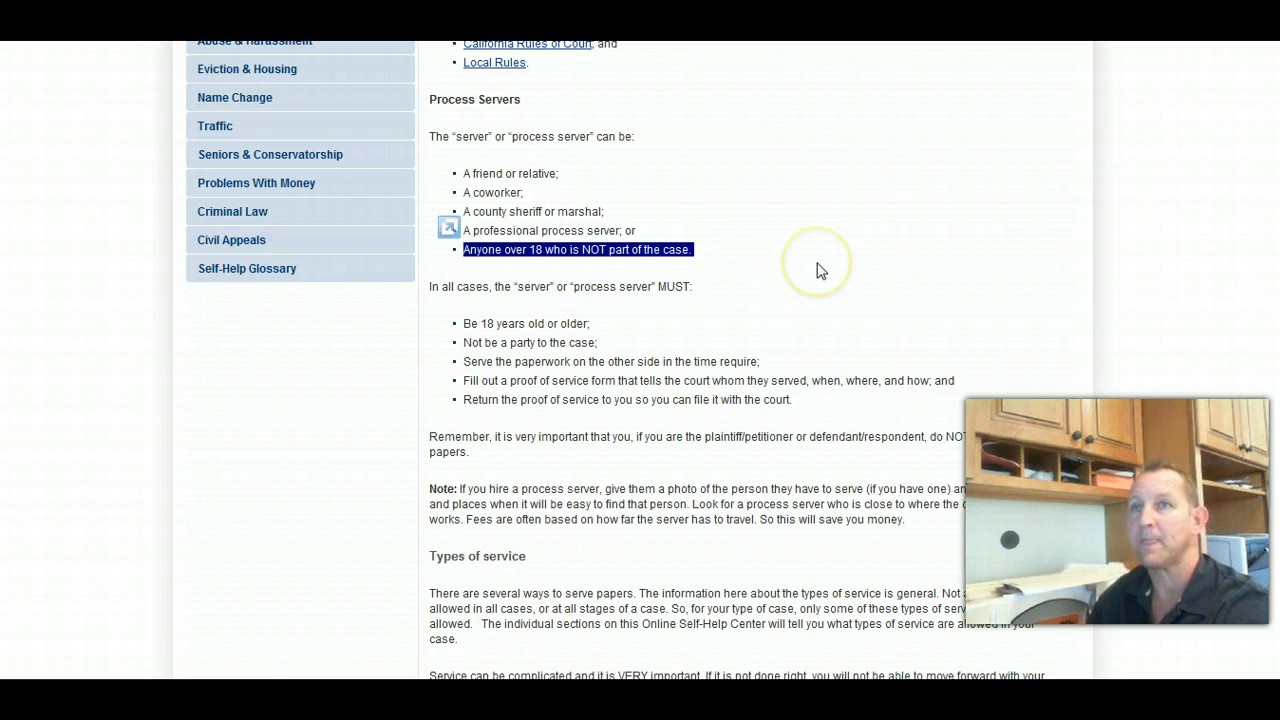
pyautogui.moveTo(645, 330)
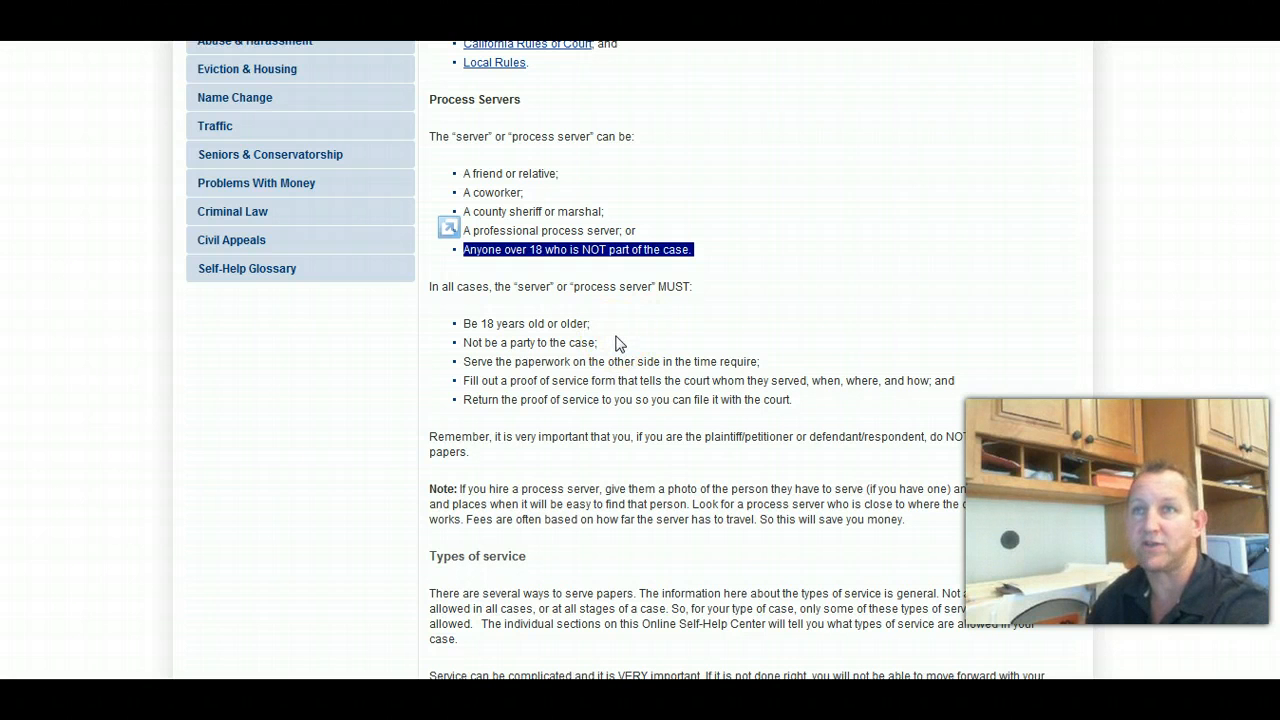
pyautogui.moveTo(697, 338)
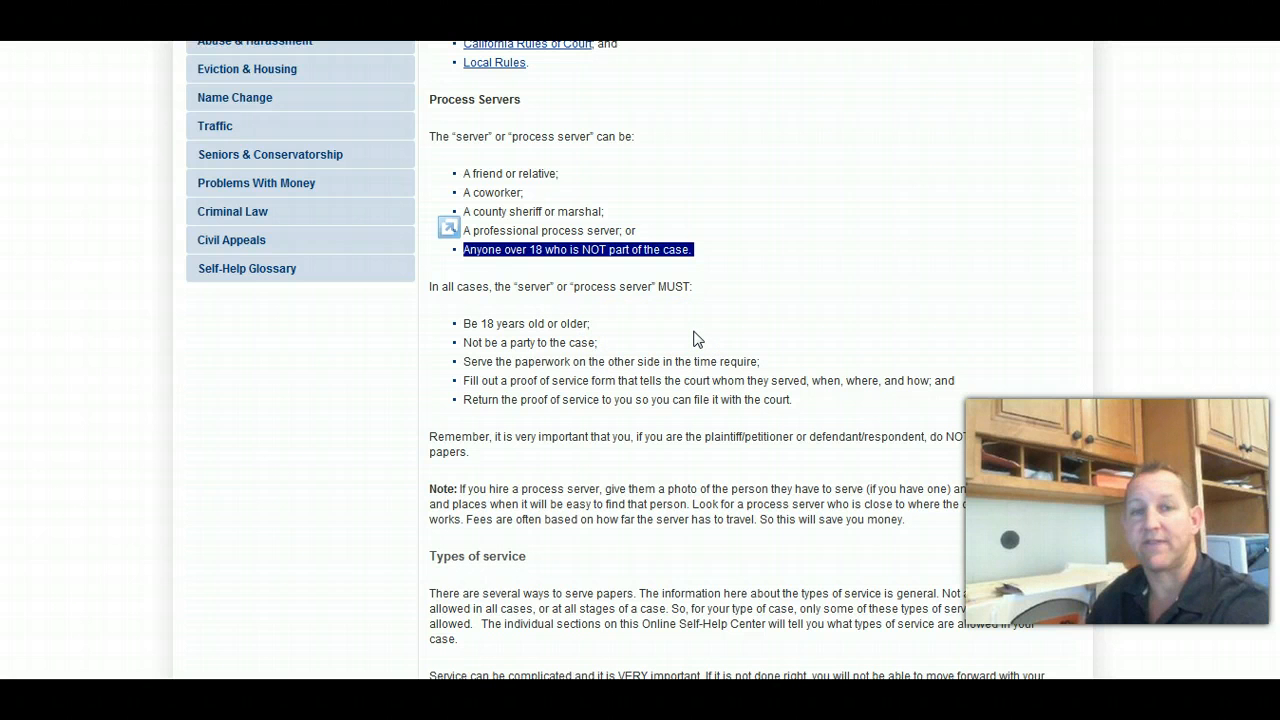